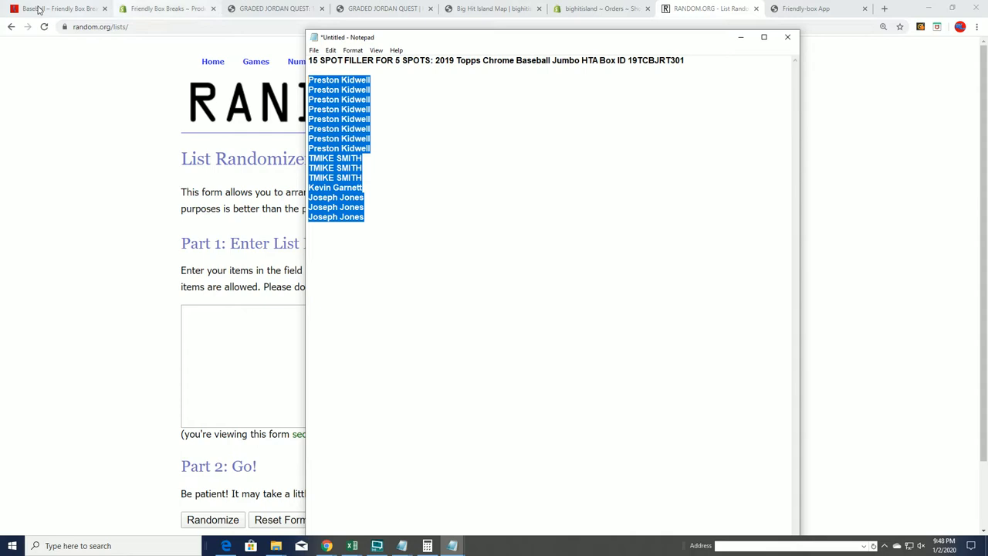
# Paste the 15 Topps Chrome Jumbo filler buyer names from the order list into RANDOM.ORG's randomizer.
pyautogui.click(58, 8)
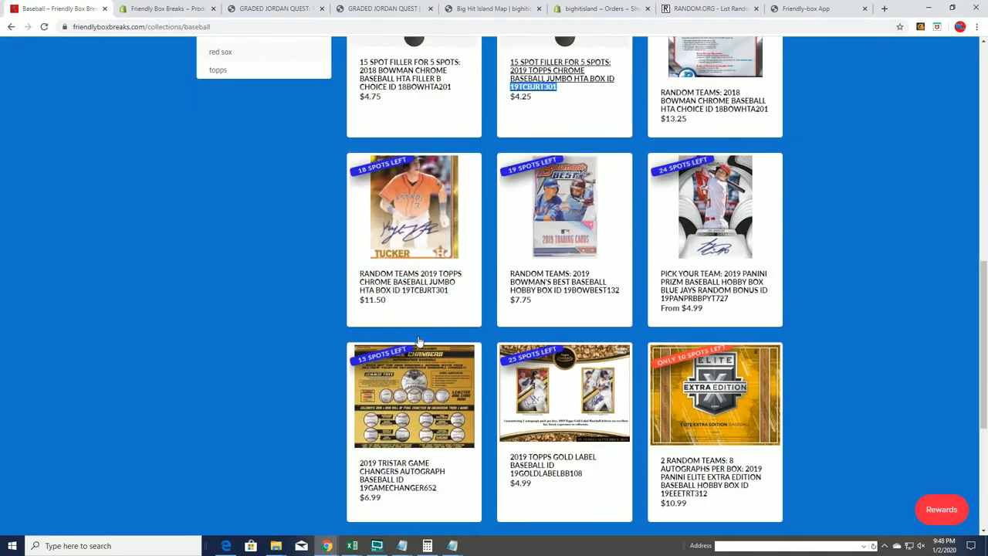
pyautogui.scroll(-3)
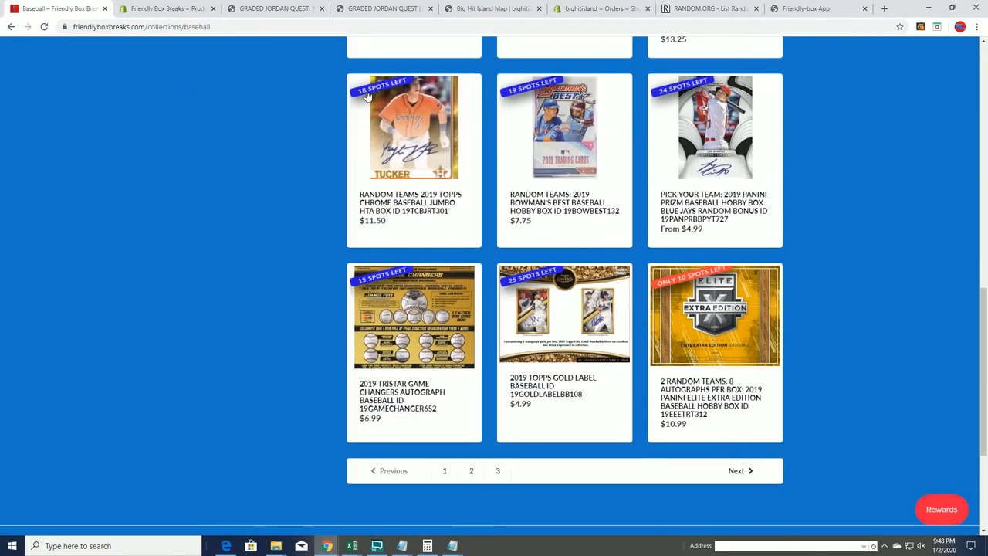
pyautogui.moveTo(366, 99)
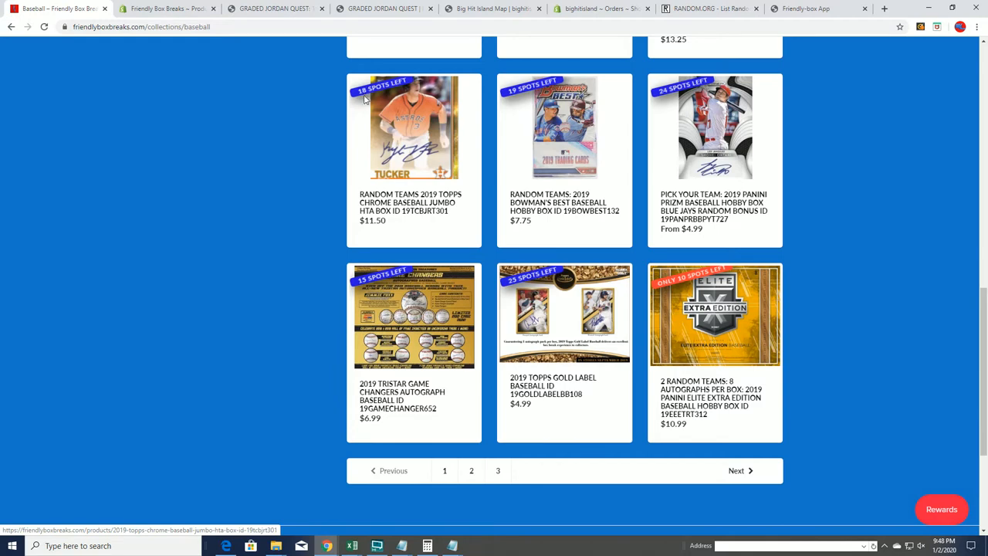
pyautogui.moveTo(374, 139)
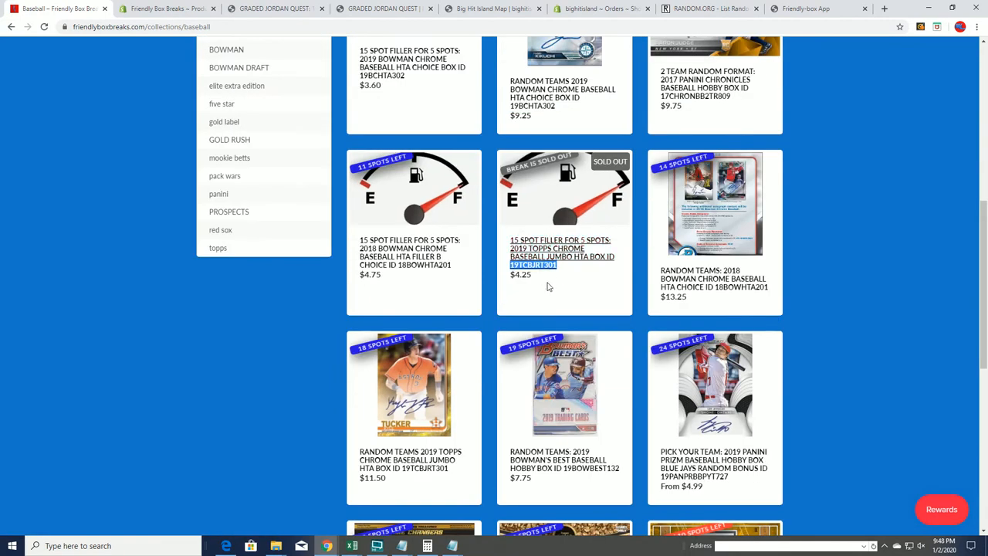
pyautogui.click(805, 9)
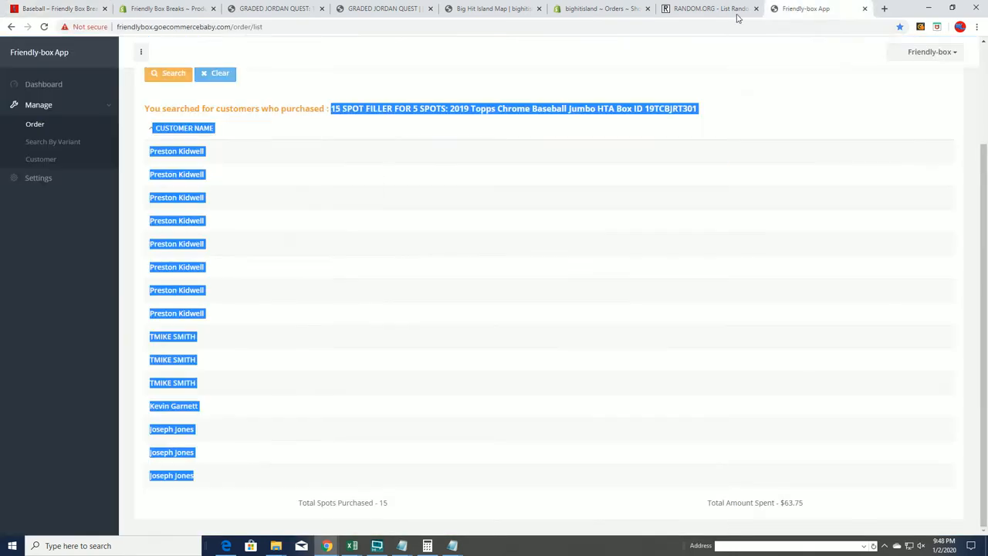
pyautogui.click(709, 9)
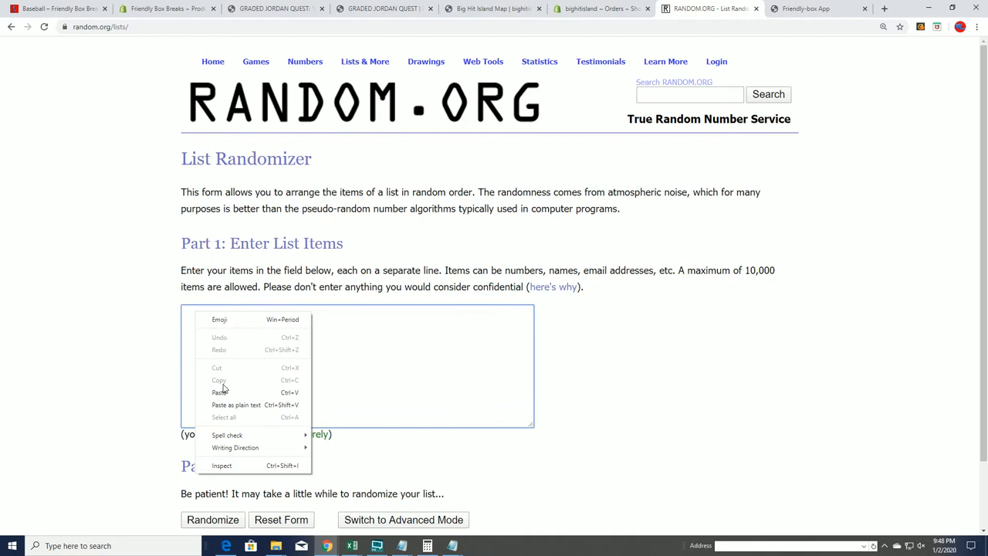
pyautogui.click(220, 392)
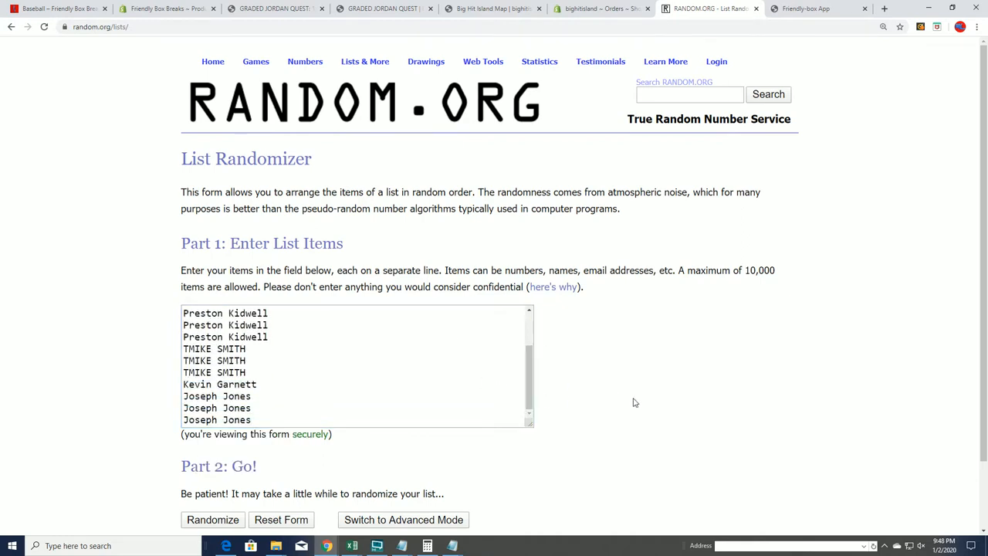
pyautogui.scroll(-3)
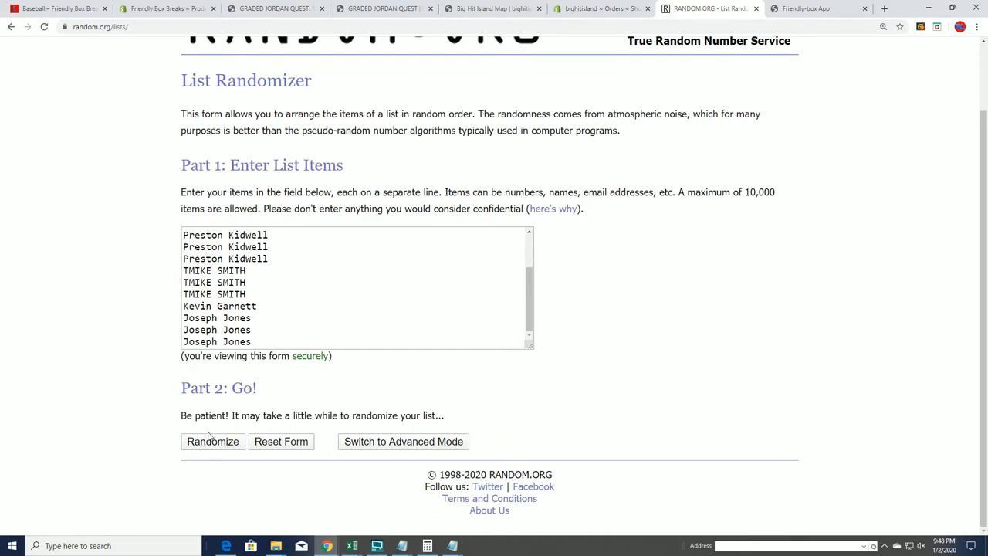
# Randomize the 15 buyer names, run Again! six more times, then select results 1–5.
pyautogui.click(212, 441)
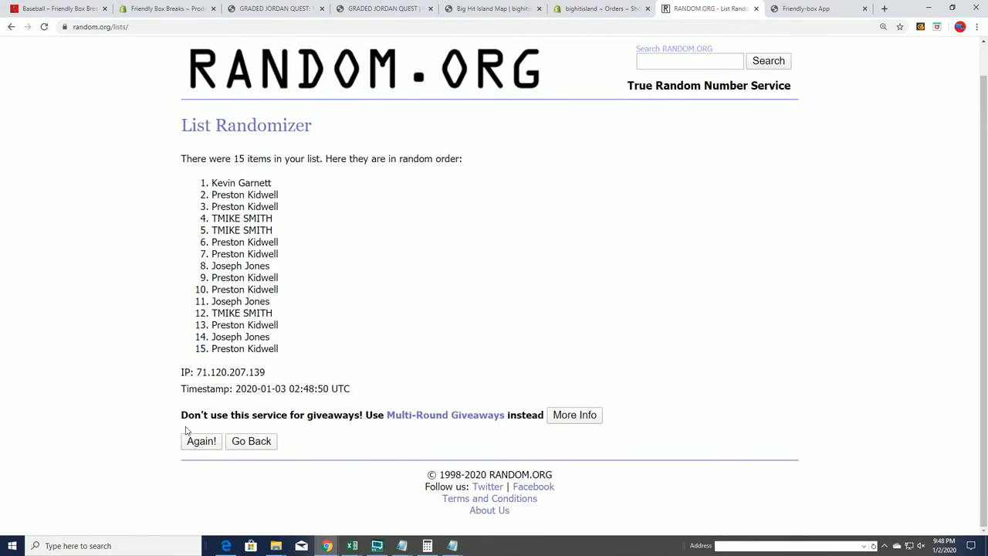
pyautogui.click(201, 441)
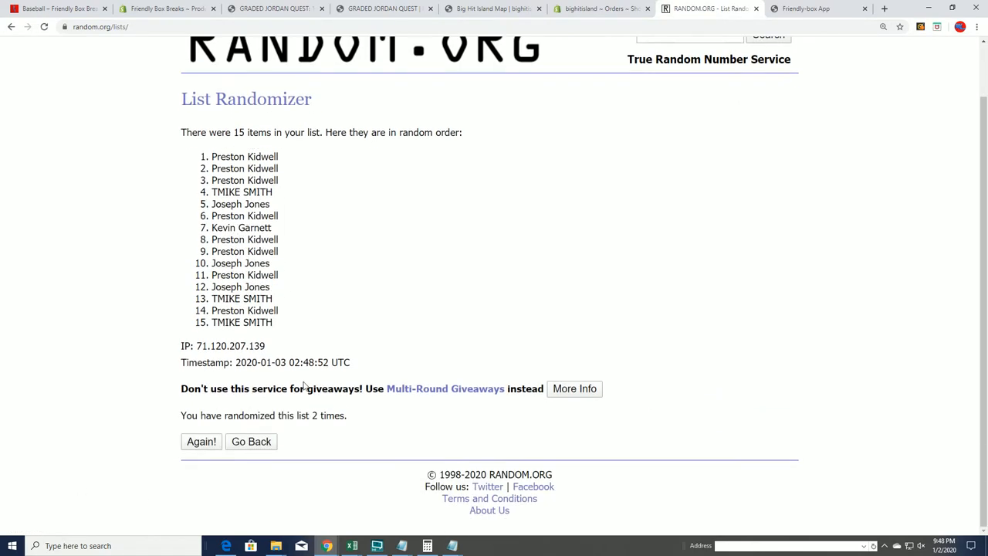
pyautogui.click(201, 441)
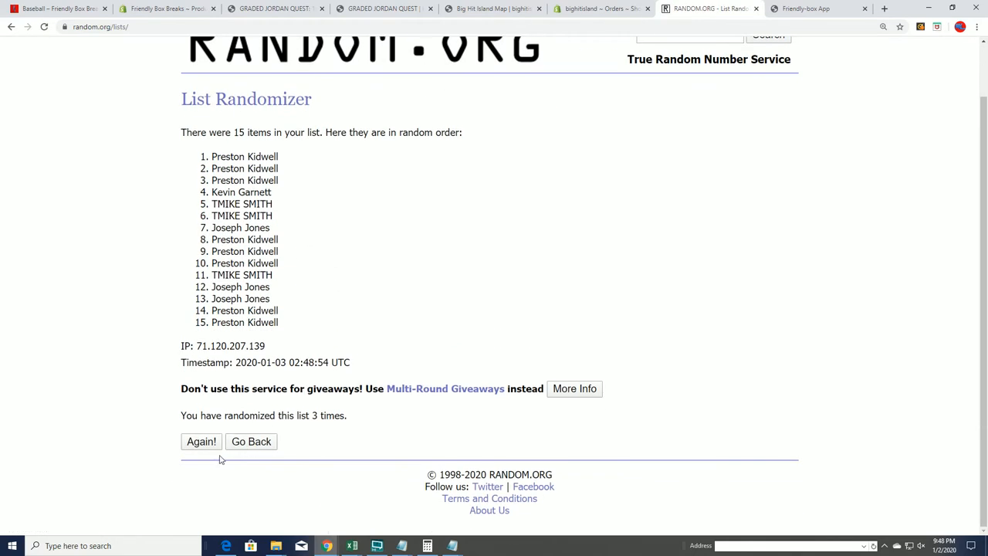
pyautogui.click(201, 440)
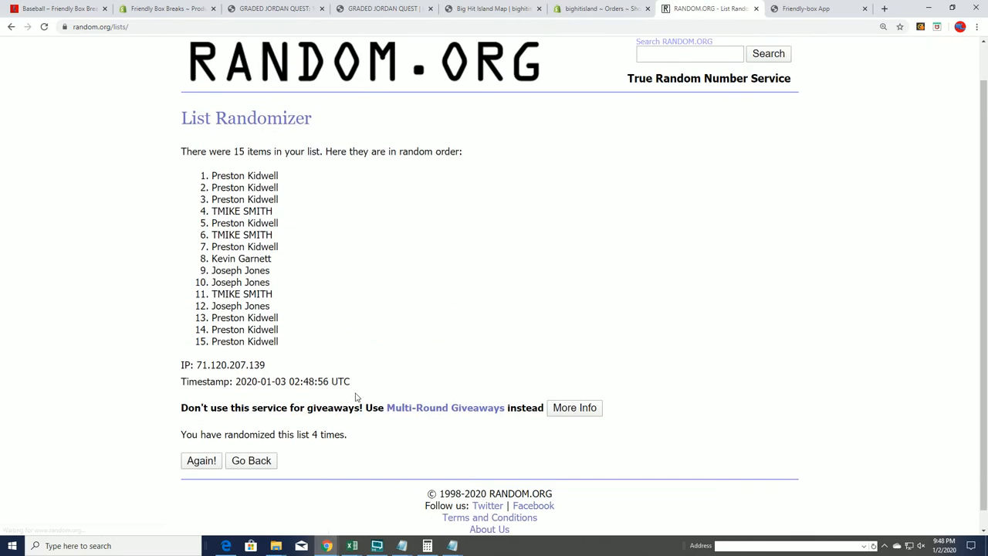
pyautogui.click(201, 460)
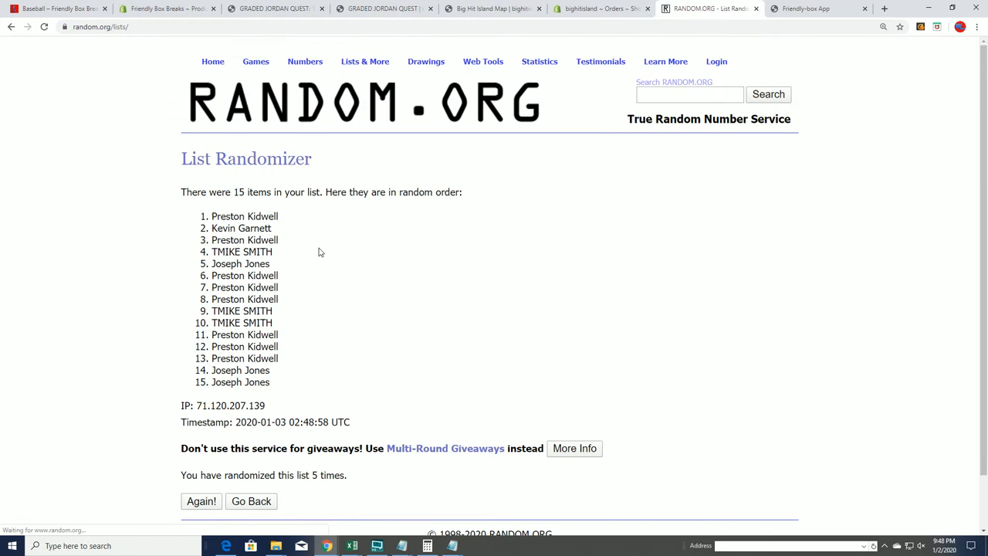
pyautogui.scroll(-3)
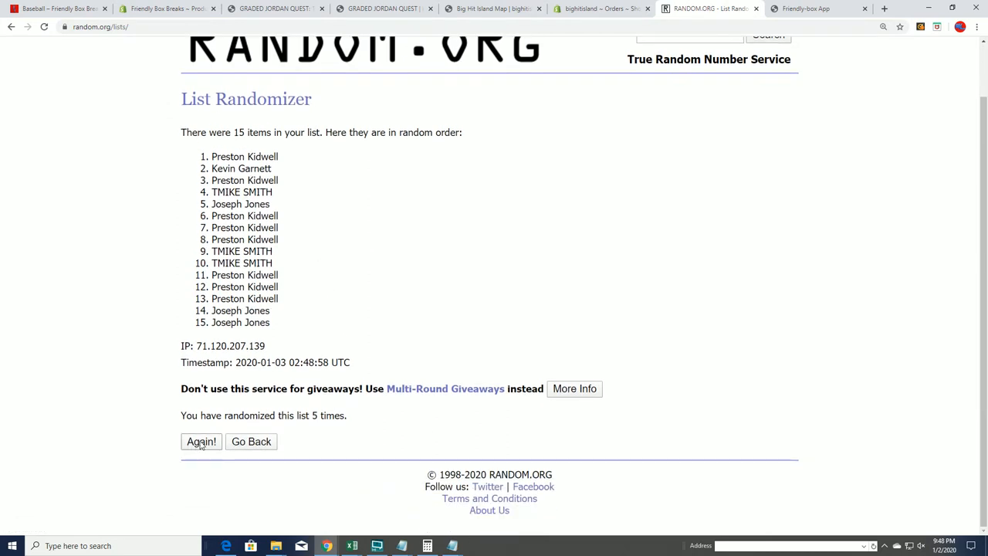
pyautogui.click(201, 441)
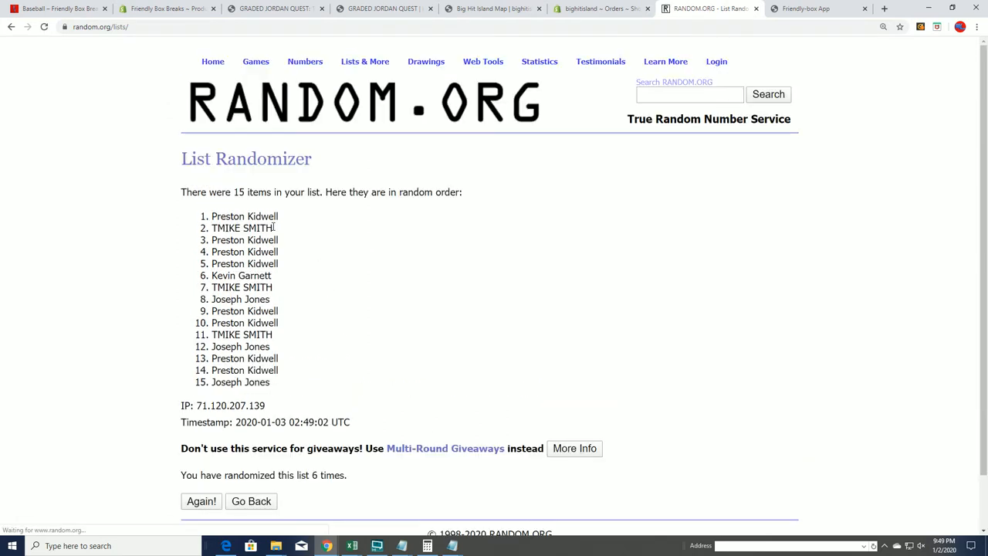
pyautogui.scroll(-3)
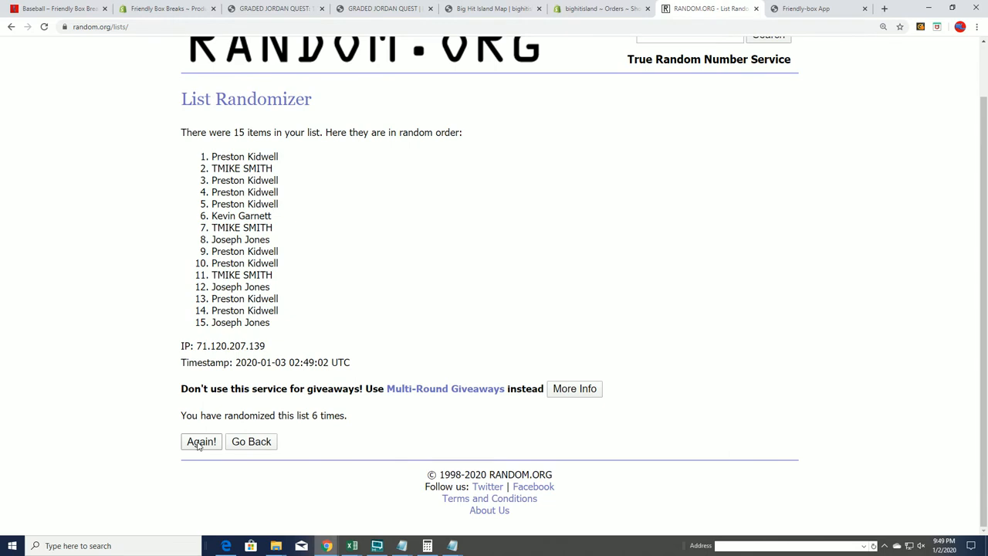
pyautogui.click(201, 441)
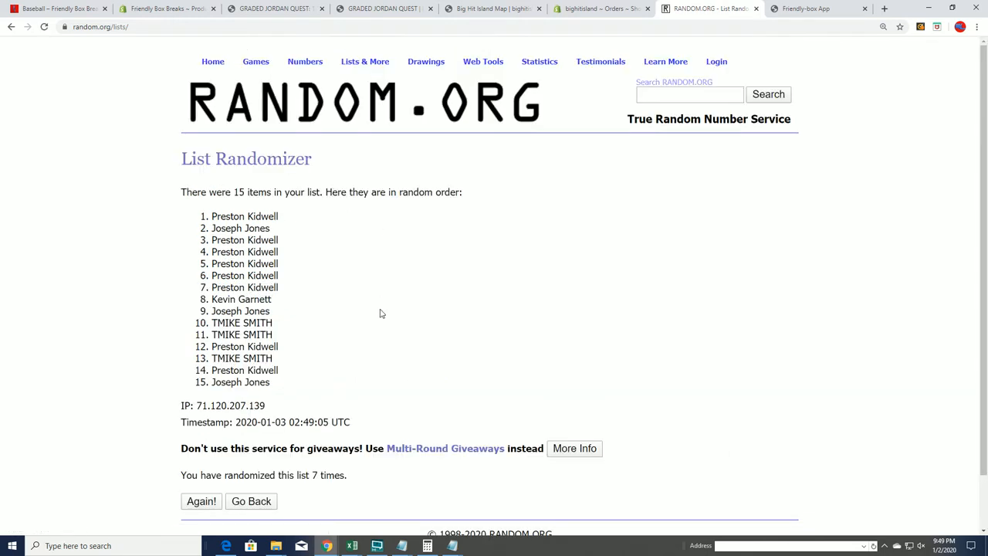
pyautogui.moveTo(213, 216); pyautogui.dragTo(280, 263)
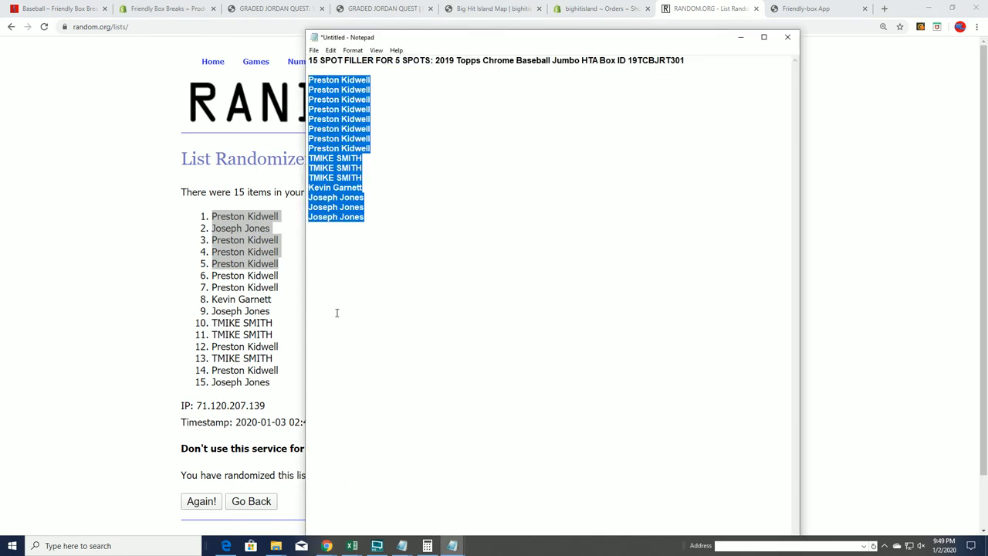
pyautogui.click(392, 255)
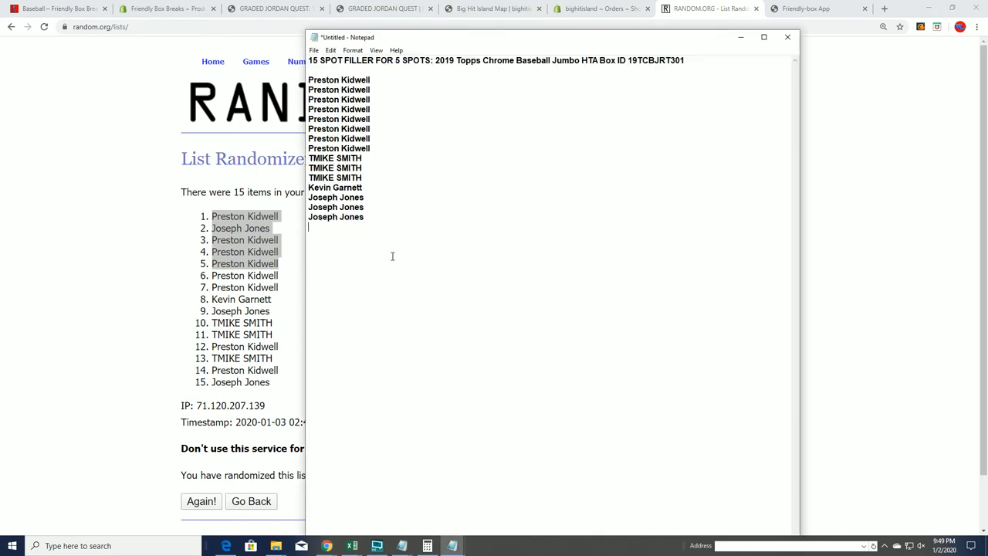
pyautogui.write('Preston Kidwell')
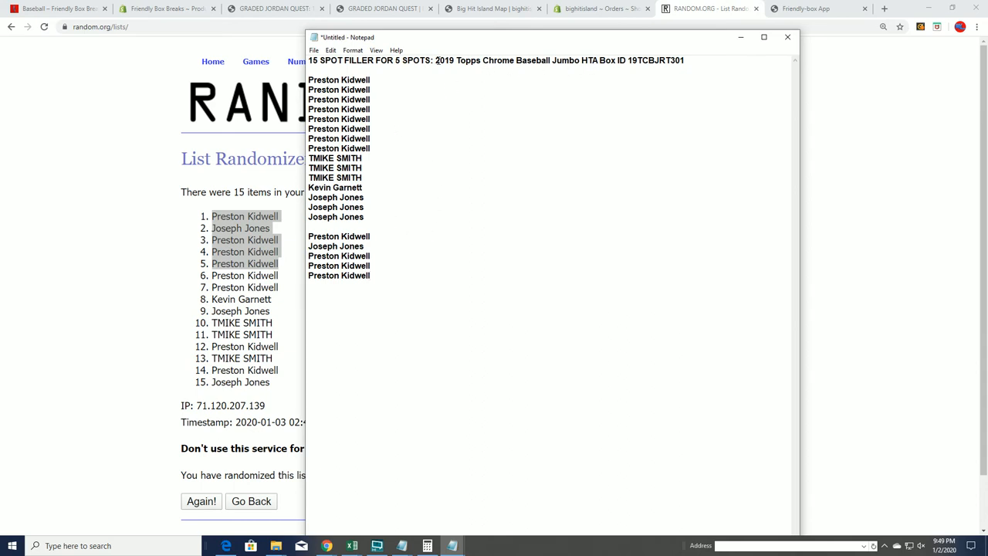
pyautogui.moveTo(345, 60); pyautogui.dragTo(683, 60)
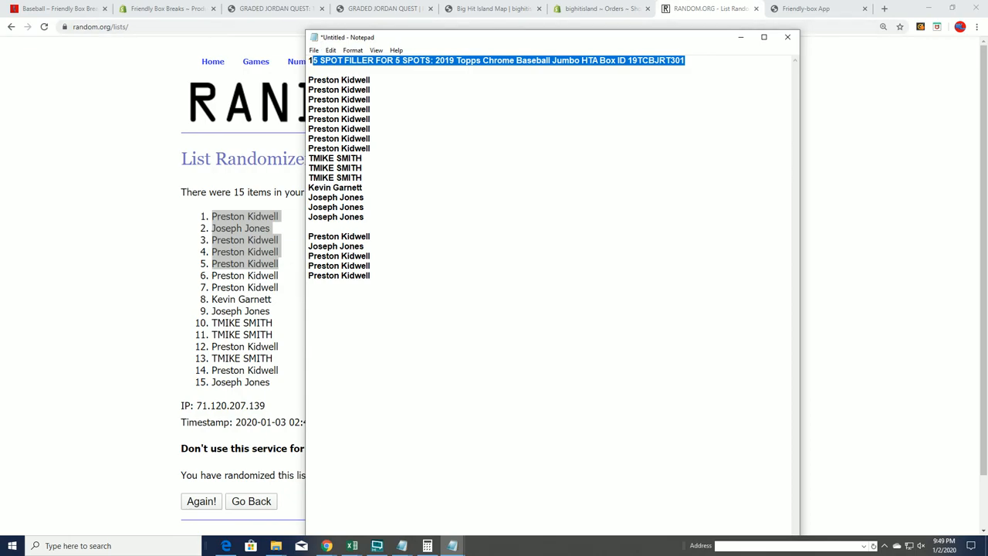
pyautogui.click(817, 8)
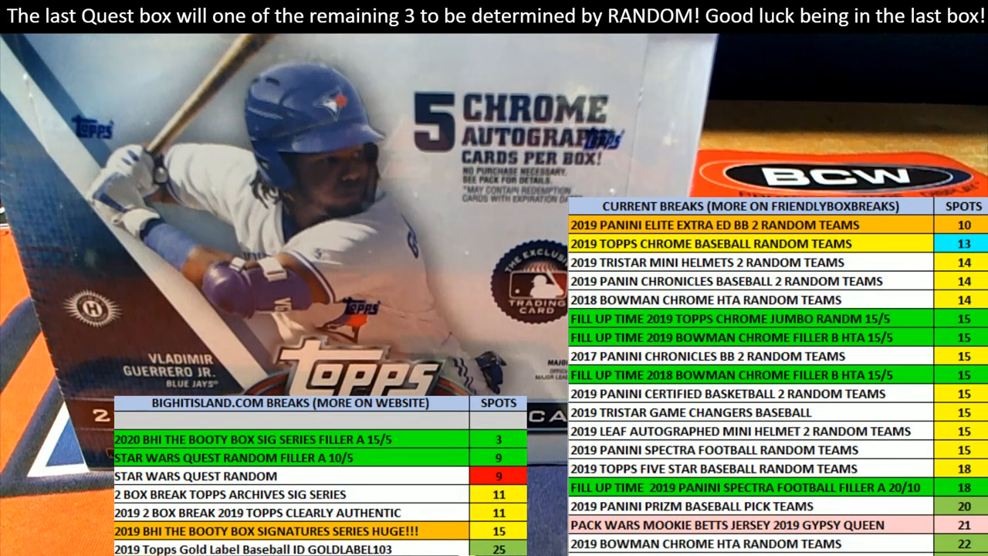